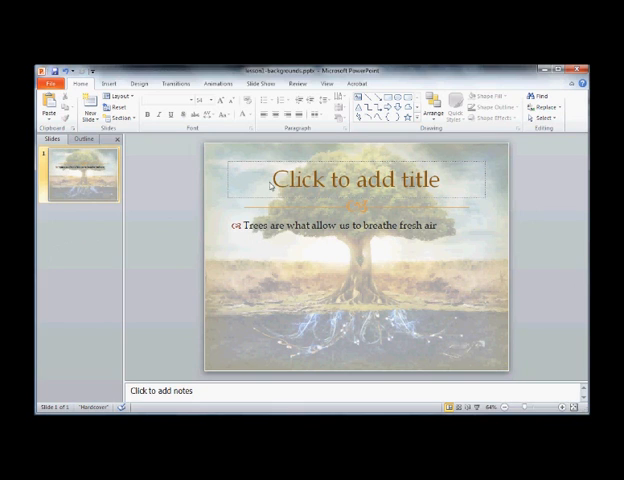
- Enter 'Trees' as the slide title in the title placeholder
left_click(370, 180)
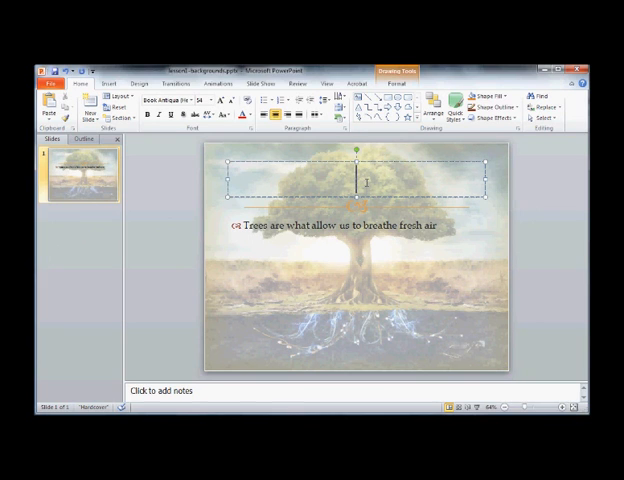
type("Trees")
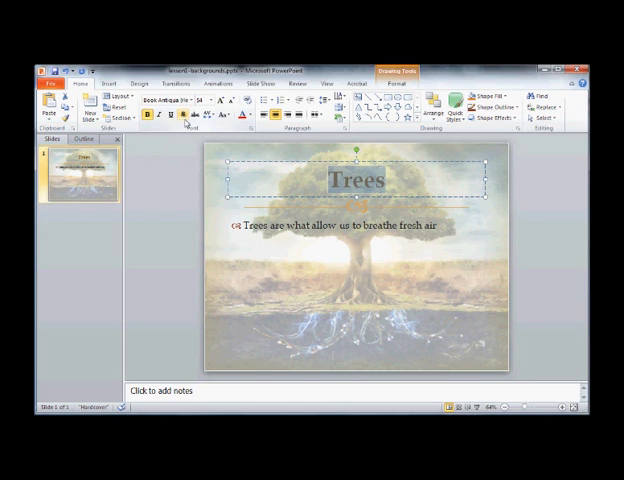
mouse_move(186, 116)
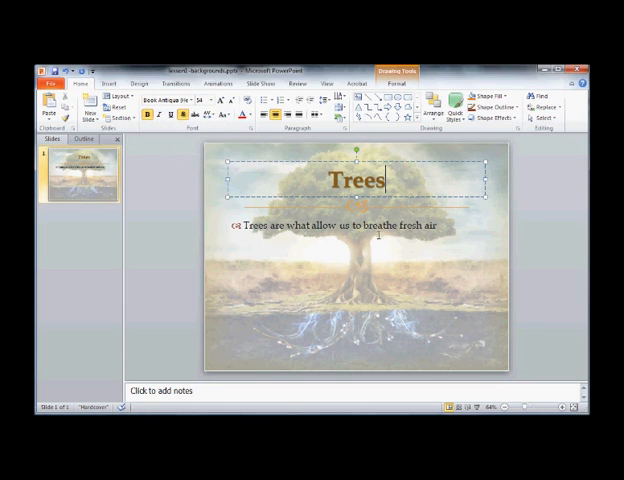
- Resize the 'breathe fresh air' bullet from the Font Size list so it fits on one line
left_click(350, 224)
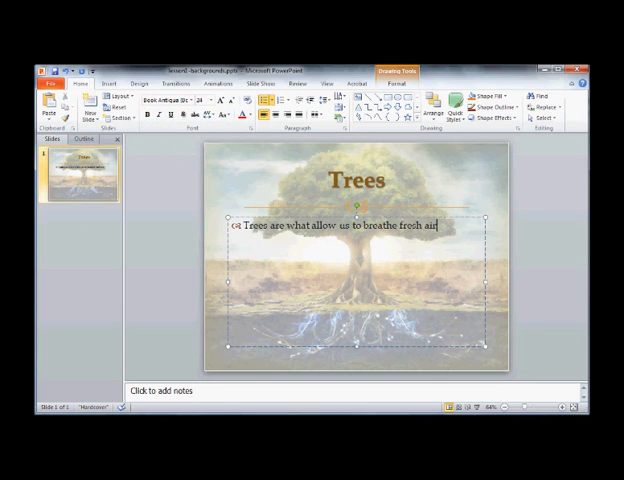
mouse_move(300, 258)
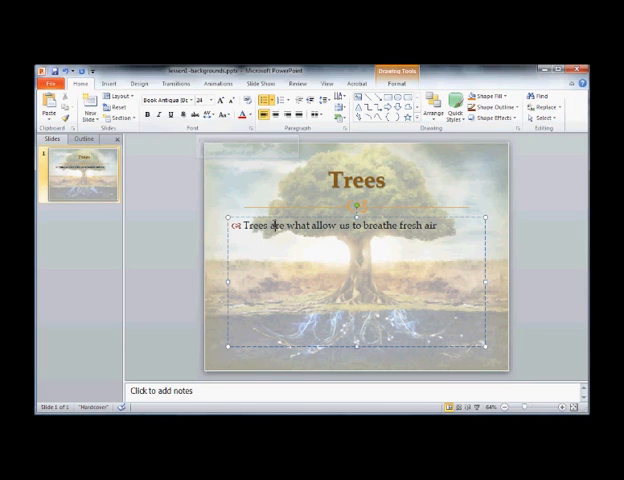
left_click(216, 102)
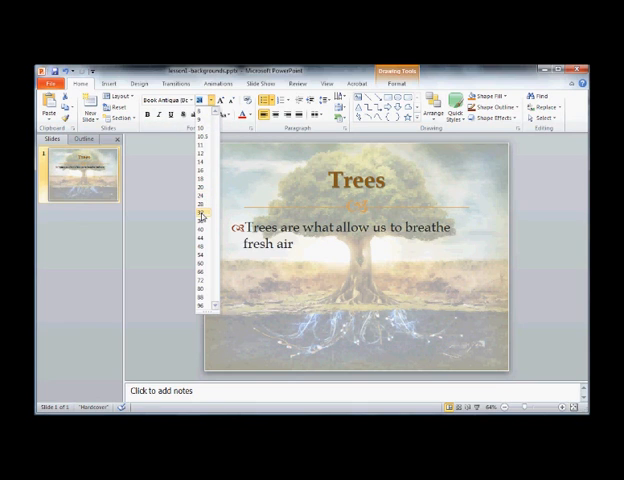
left_click(200, 190)
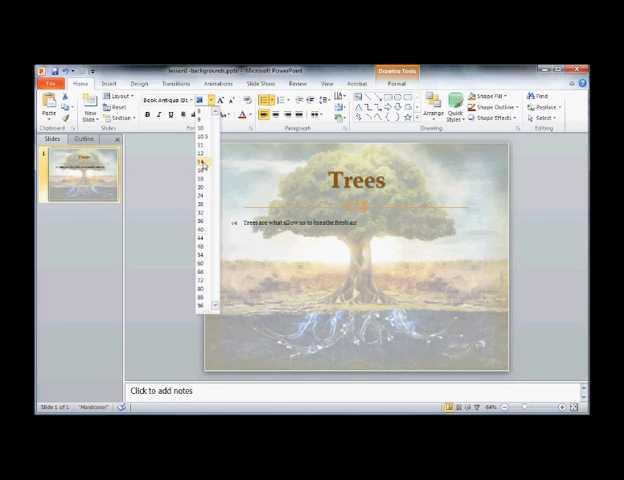
left_click(200, 188)
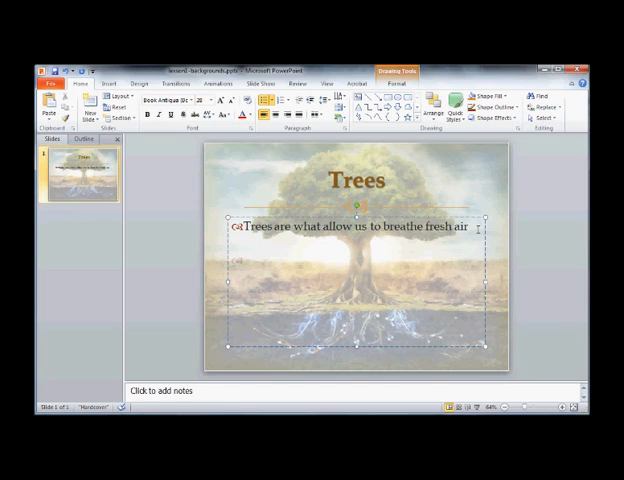
- Add bullets 'Trees have leaves', 'Trees have roots' and 'Trees like dirt' below the first
type("Trees have")
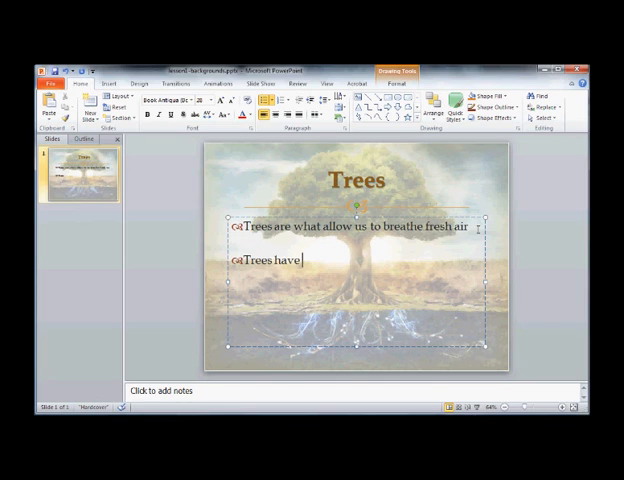
type("leaves")
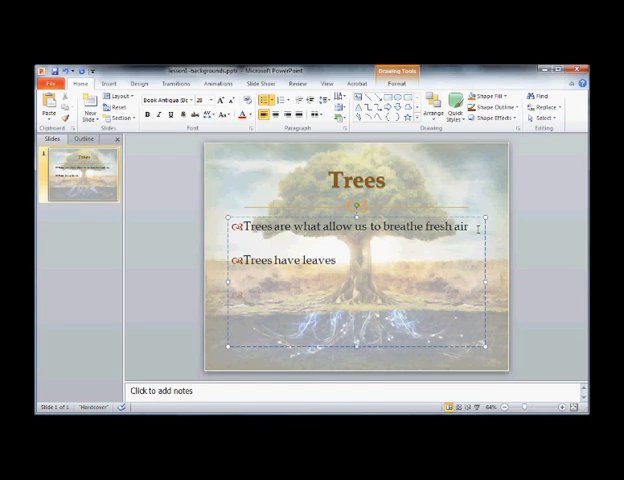
type("Trees")
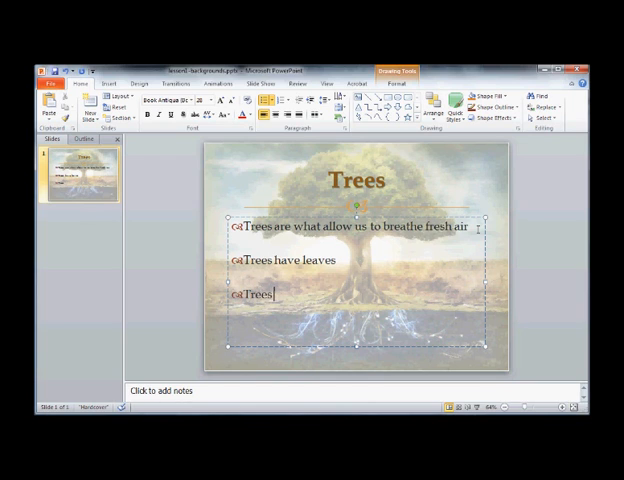
type("have roots")
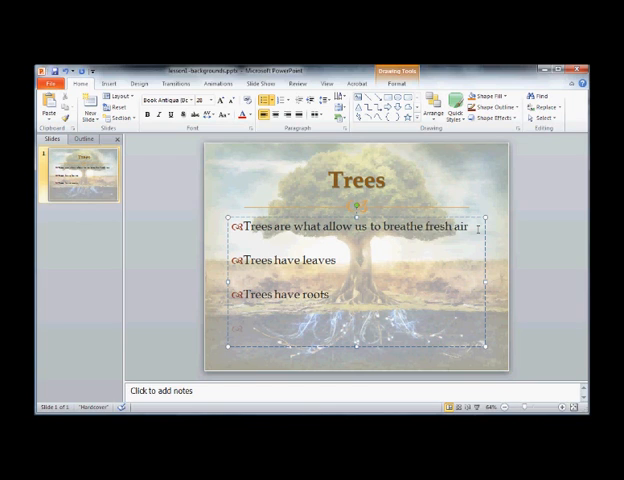
type("Trees like d")
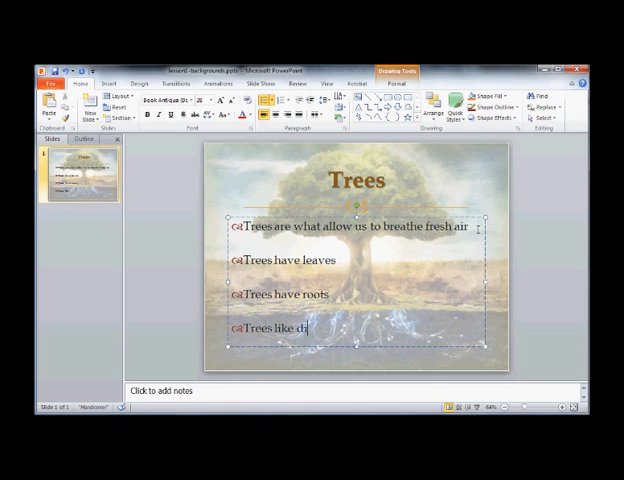
type("irt")
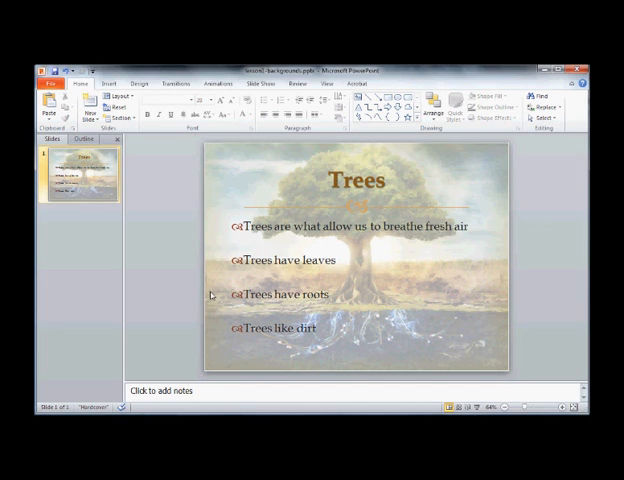
mouse_move(248, 348)
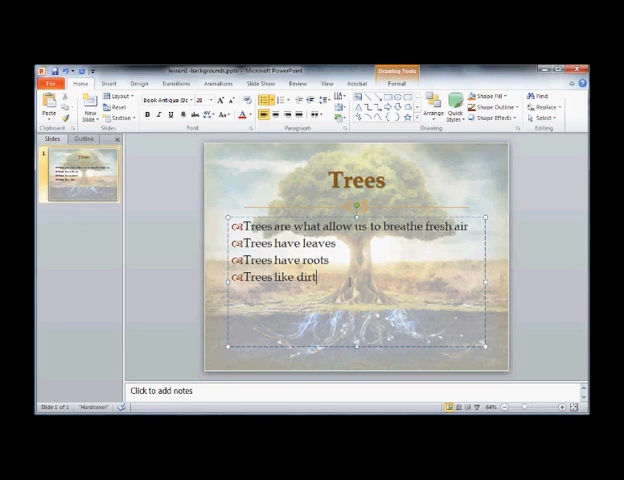
key("ctrl+v")
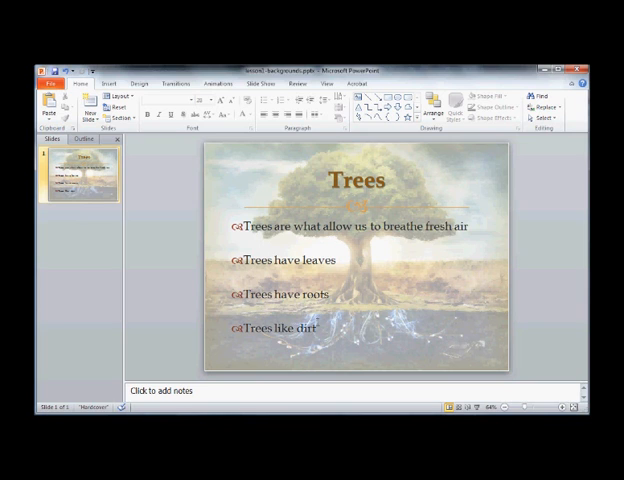
mouse_move(200, 216)
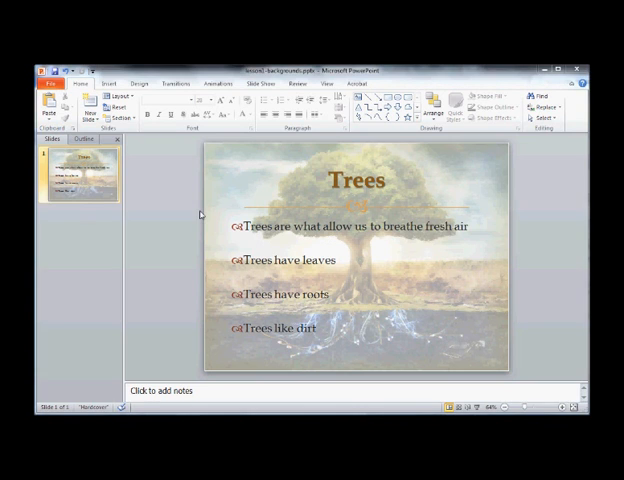
mouse_move(284, 316)
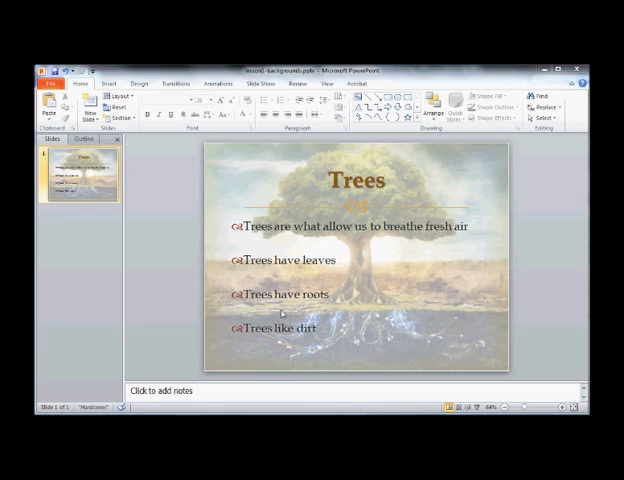
- Save the presentation as a new PowerPoint file via Save As, keeping the existing name
left_click(52, 84)
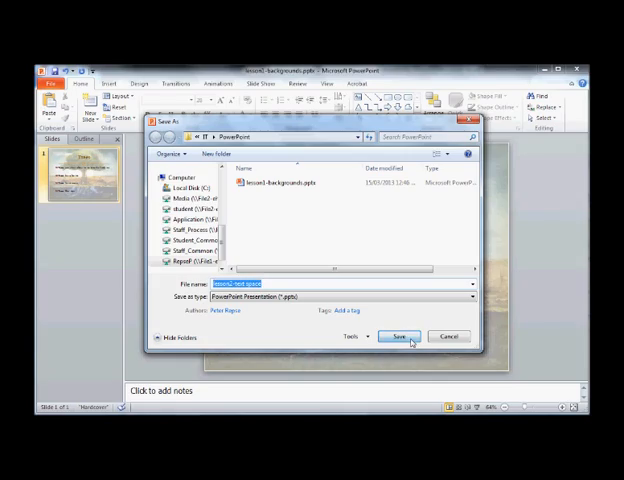
left_click(398, 336)
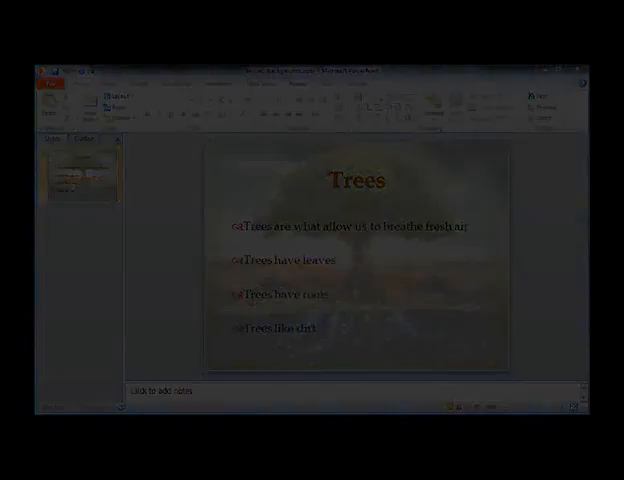